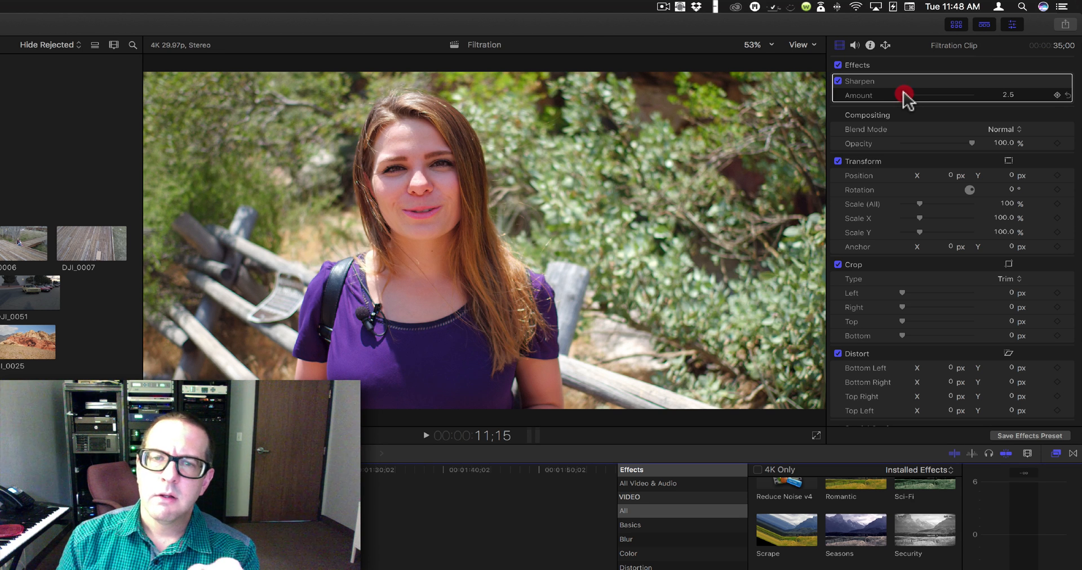
Push the Sharpen Amount up through about 41 and 92 to the maximum 100, then settle it near 4.16
left_click_drag(904, 96, 910, 96)
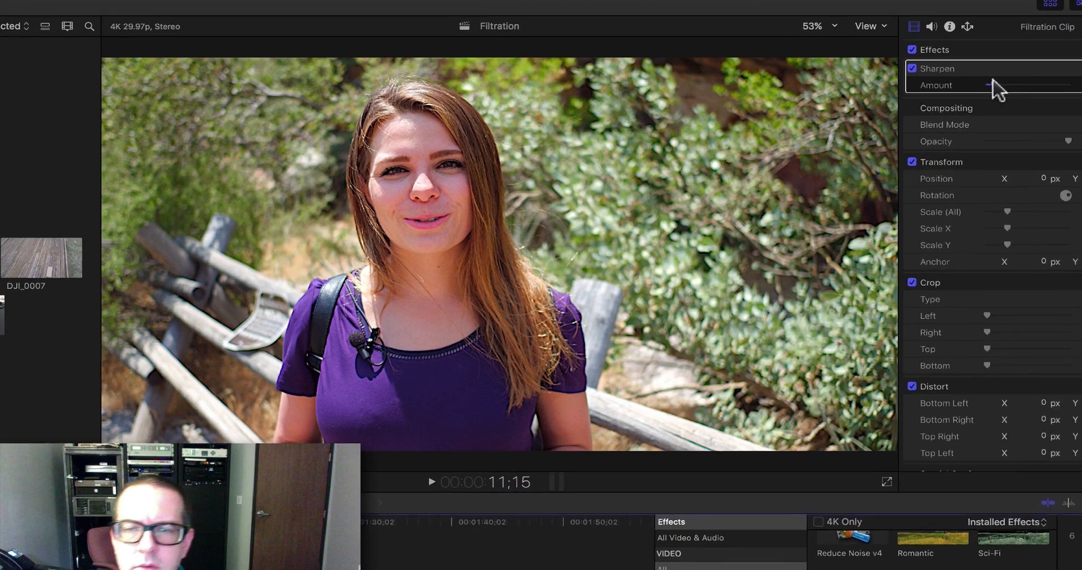
left_click_drag(918, 95, 936, 95)
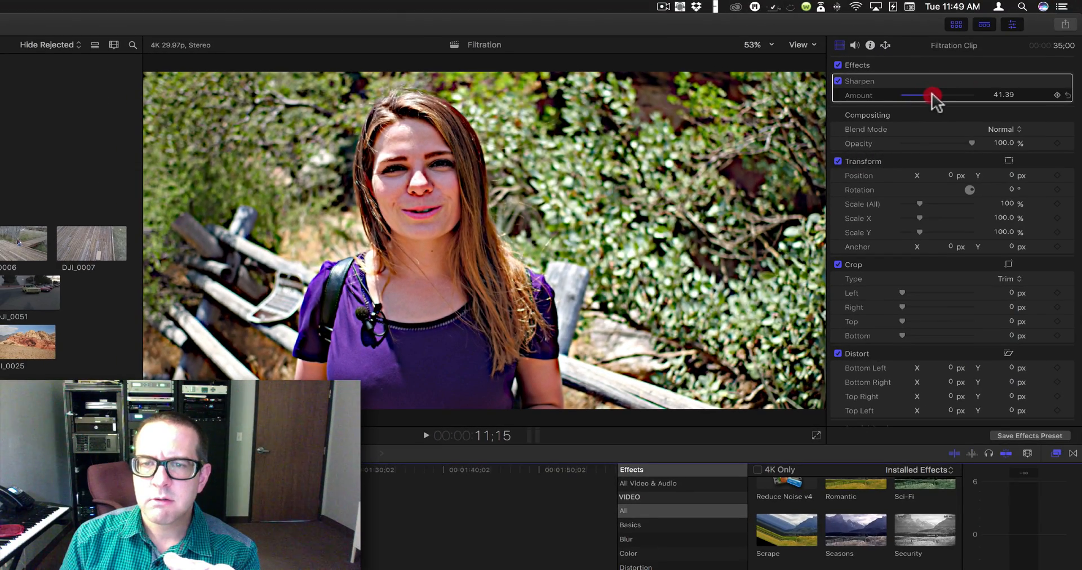
left_click_drag(932, 96, 968, 96)
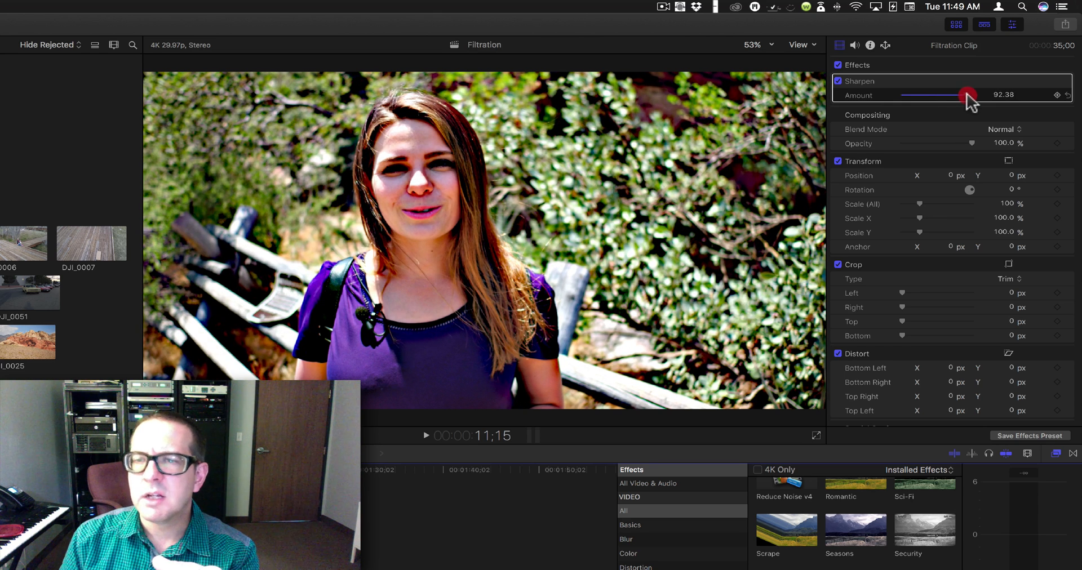
left_click_drag(969, 97, 958, 97)
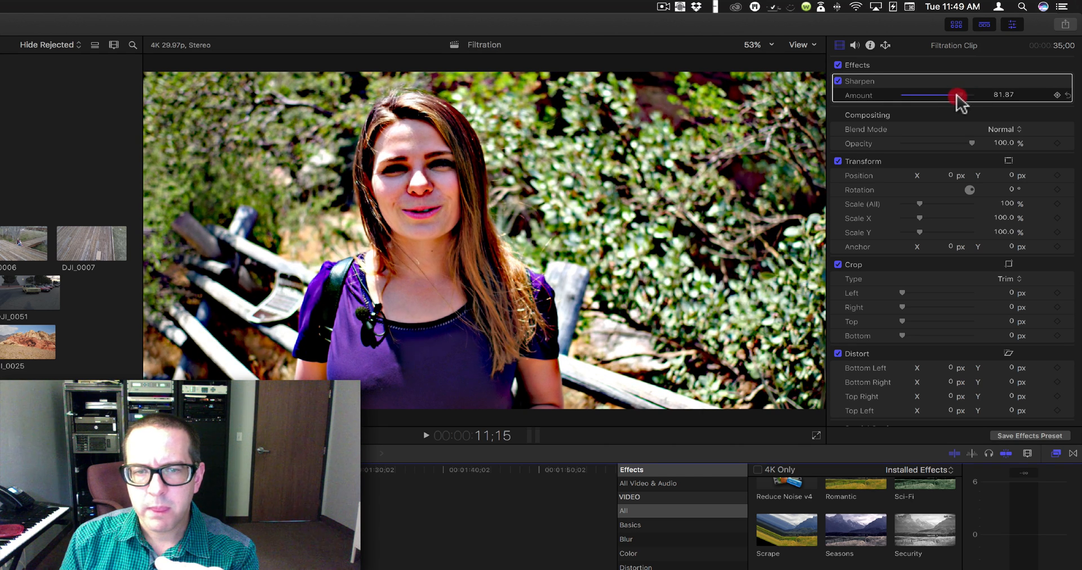
left_click_drag(957, 96, 985, 97)
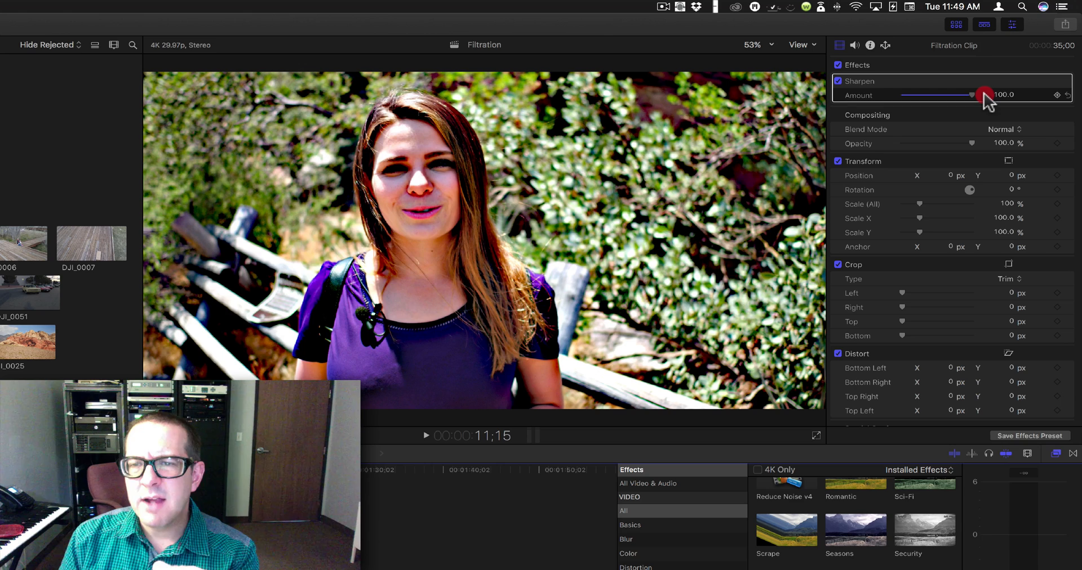
left_click_drag(983, 95, 921, 96)
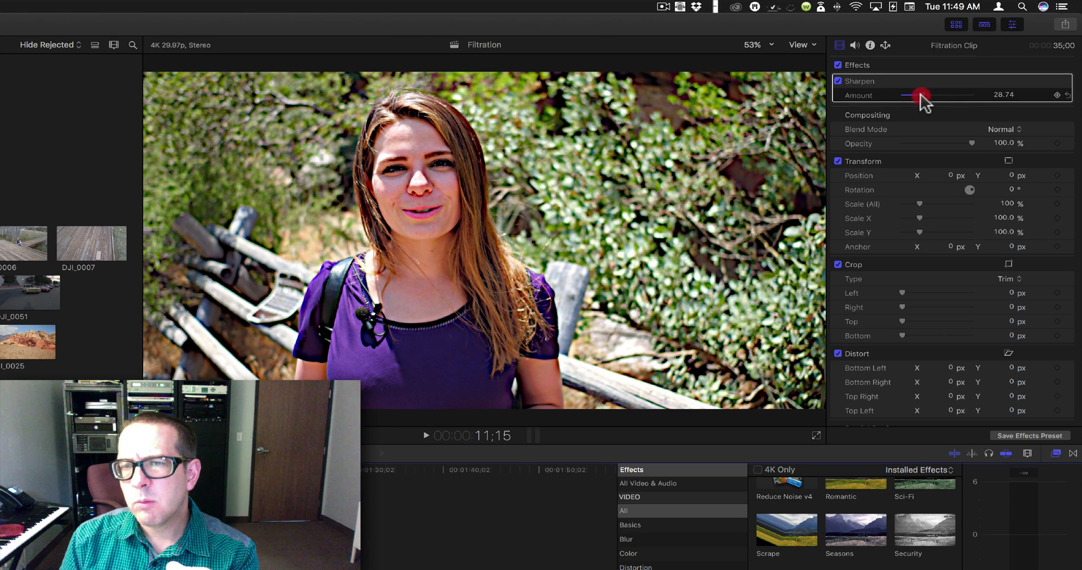
left_click_drag(921, 96, 901, 95)
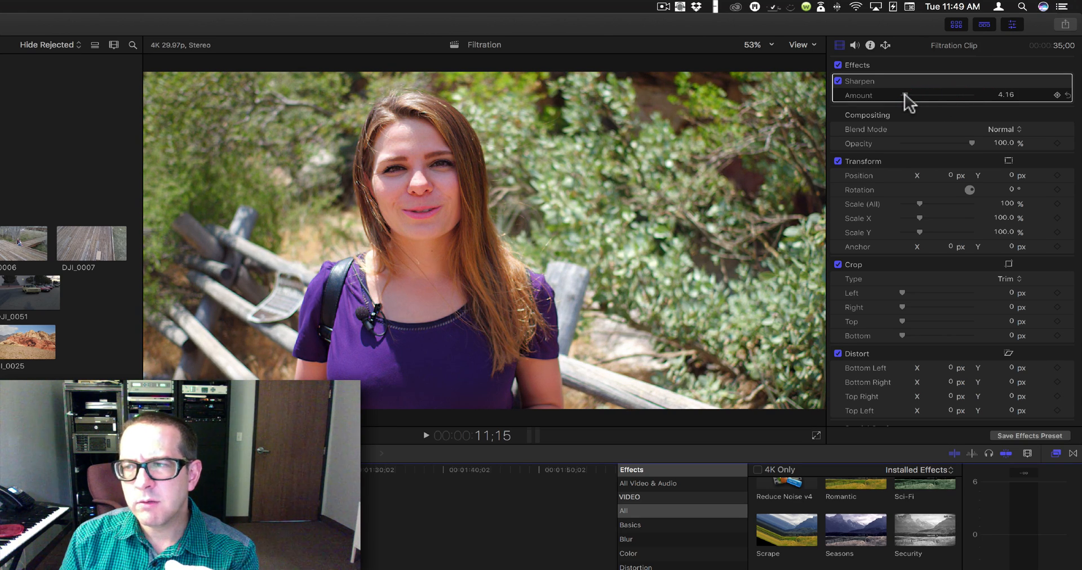
left_click(900, 96)
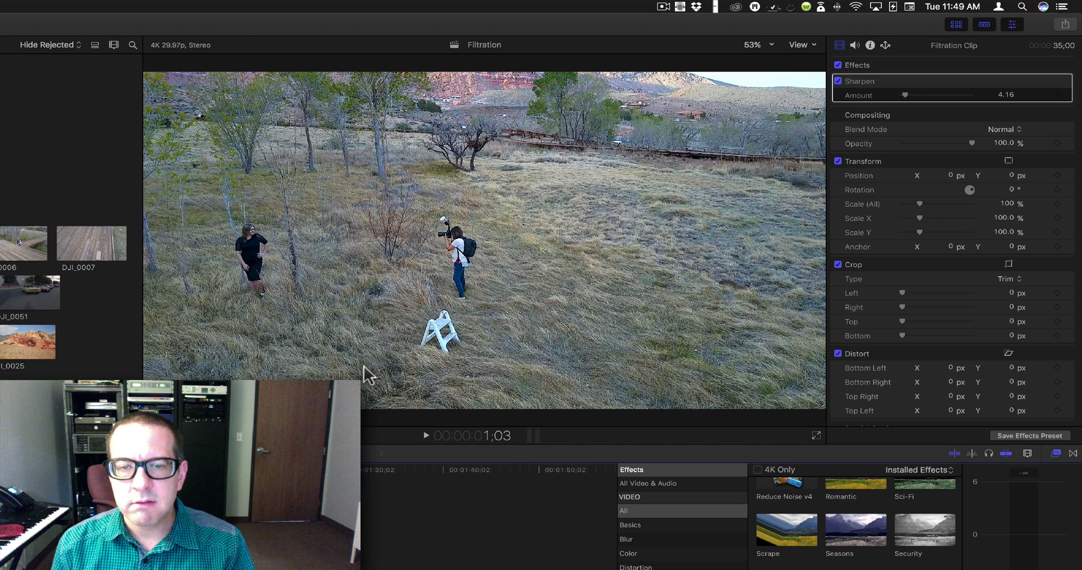
mouse_move(432, 249)
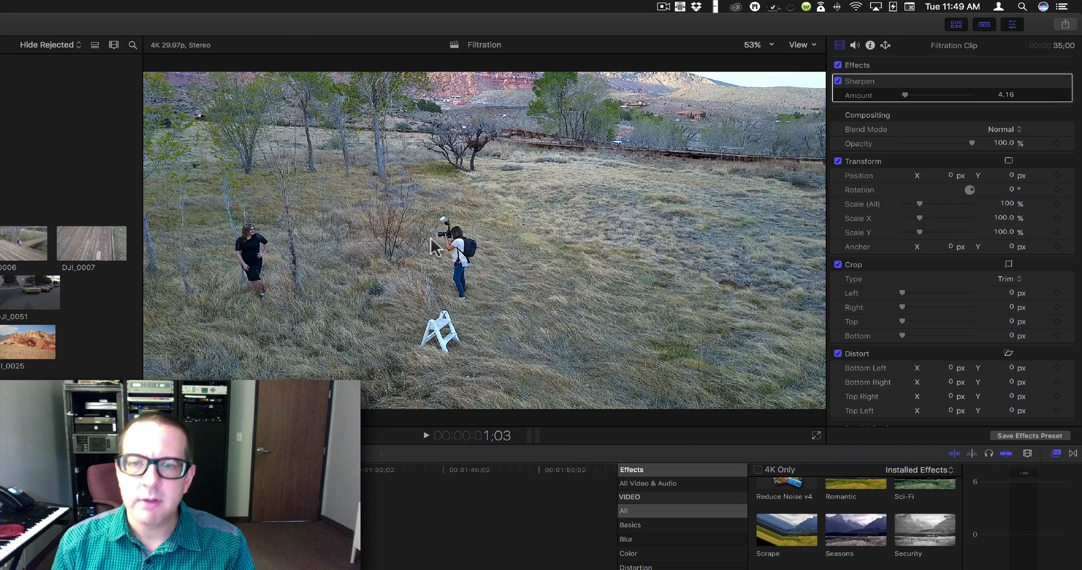
mouse_move(471, 246)
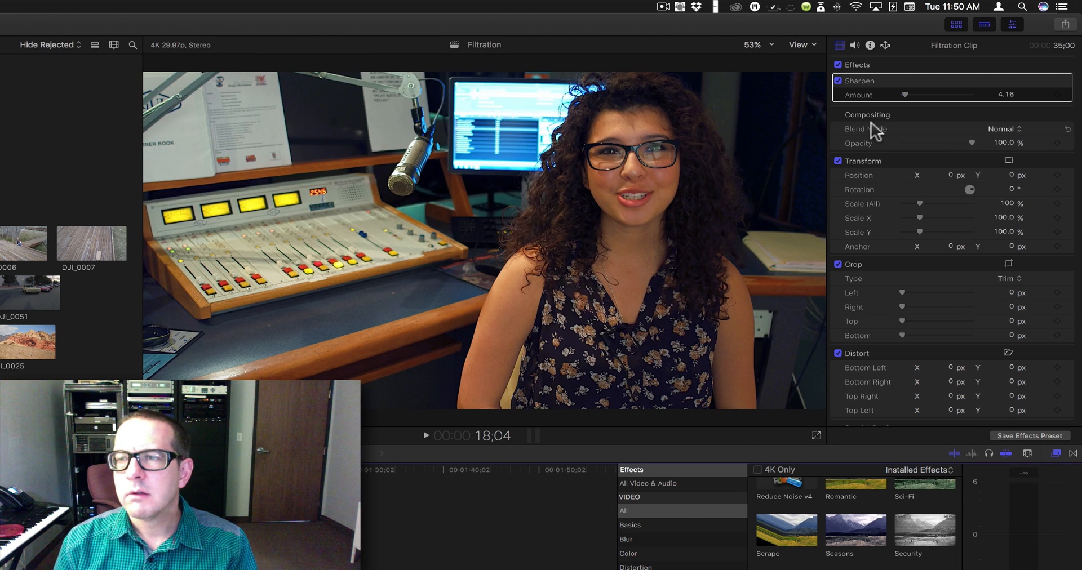
mouse_move(838, 88)
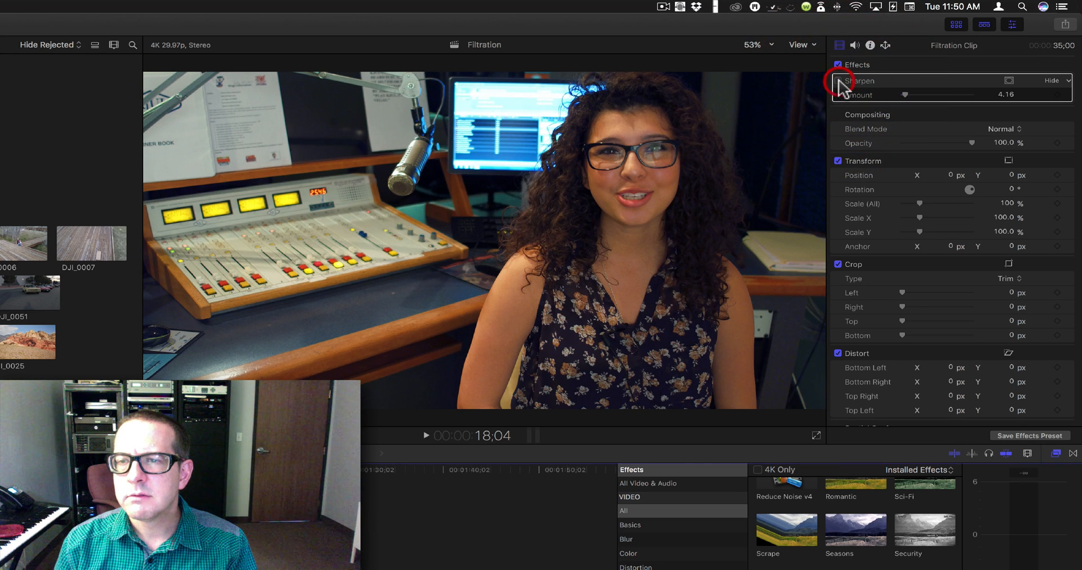
Toggle the Sharpen effect on the radio studio shot to compare before and after
left_click(838, 81)
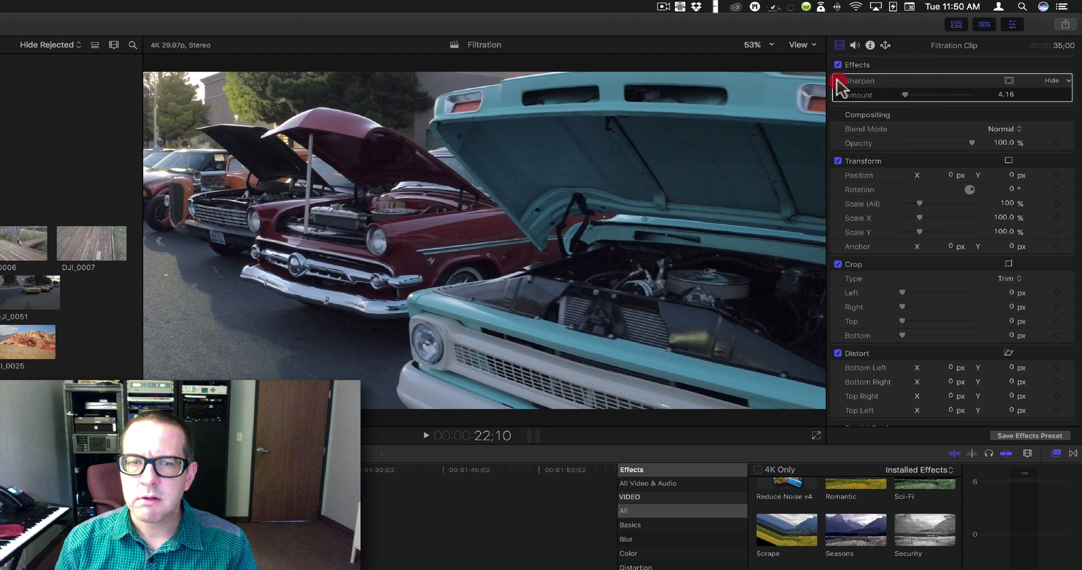
Toggle the Sharpen effect on the classic cars shot, leaving it enabled at about 4
left_click(838, 82)
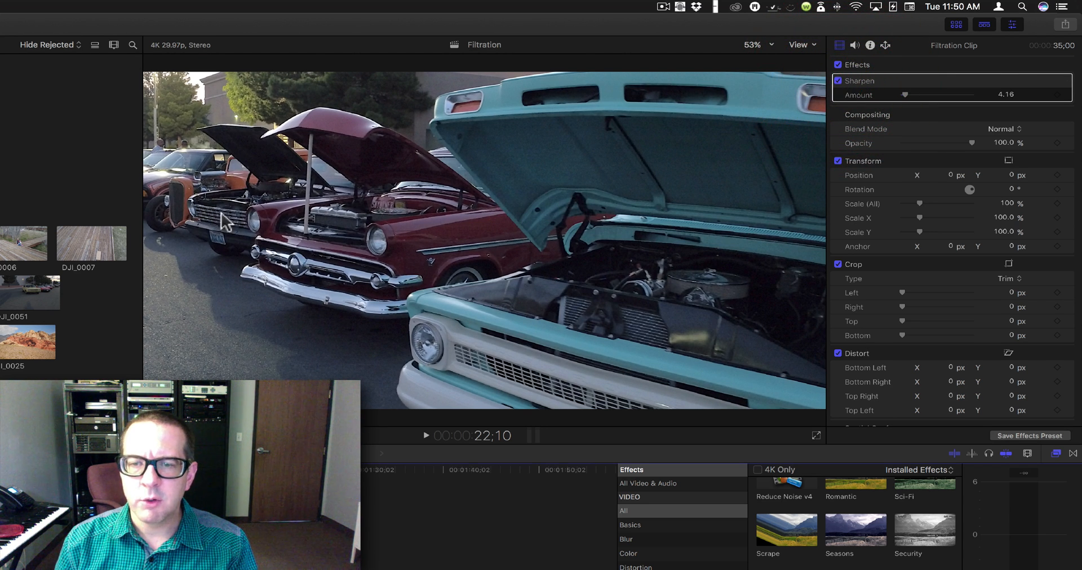